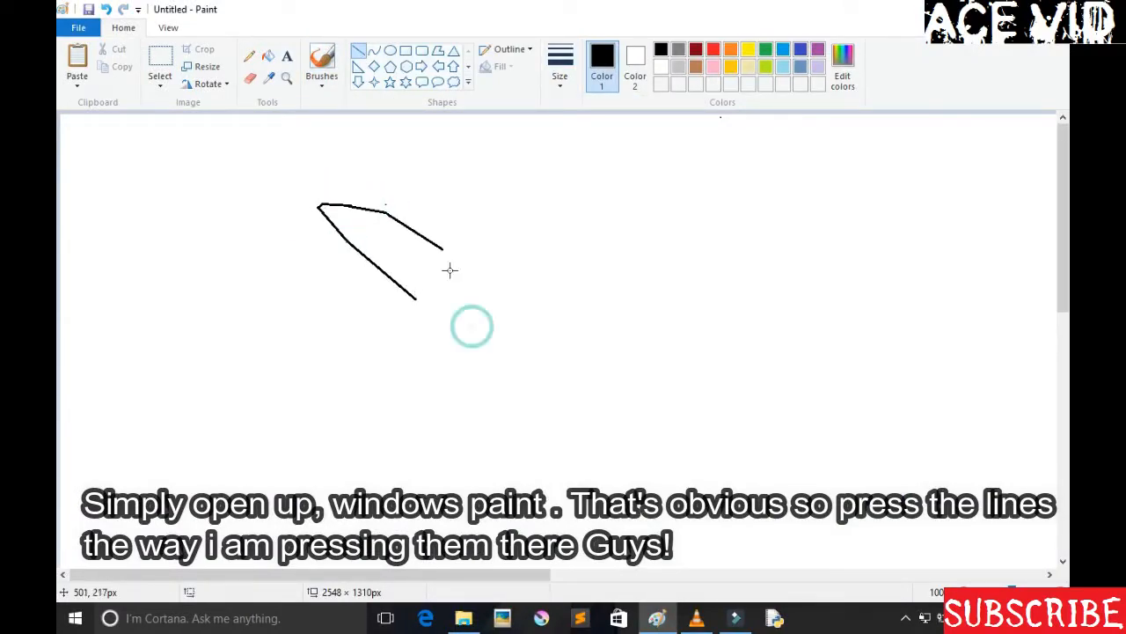
# Outline the jet's pointed nose and upper fuselage, closing the outline toward the tail.
pyautogui.moveTo(440, 250); pyautogui.dragTo(482, 290)
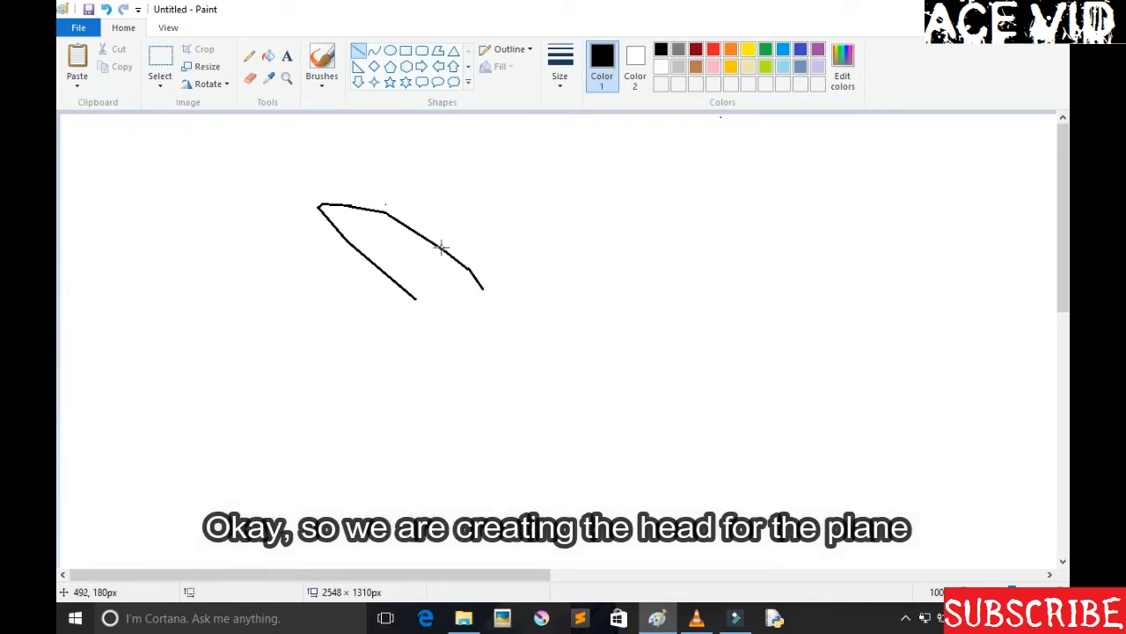
pyautogui.moveTo(439, 250); pyautogui.dragTo(502, 281)
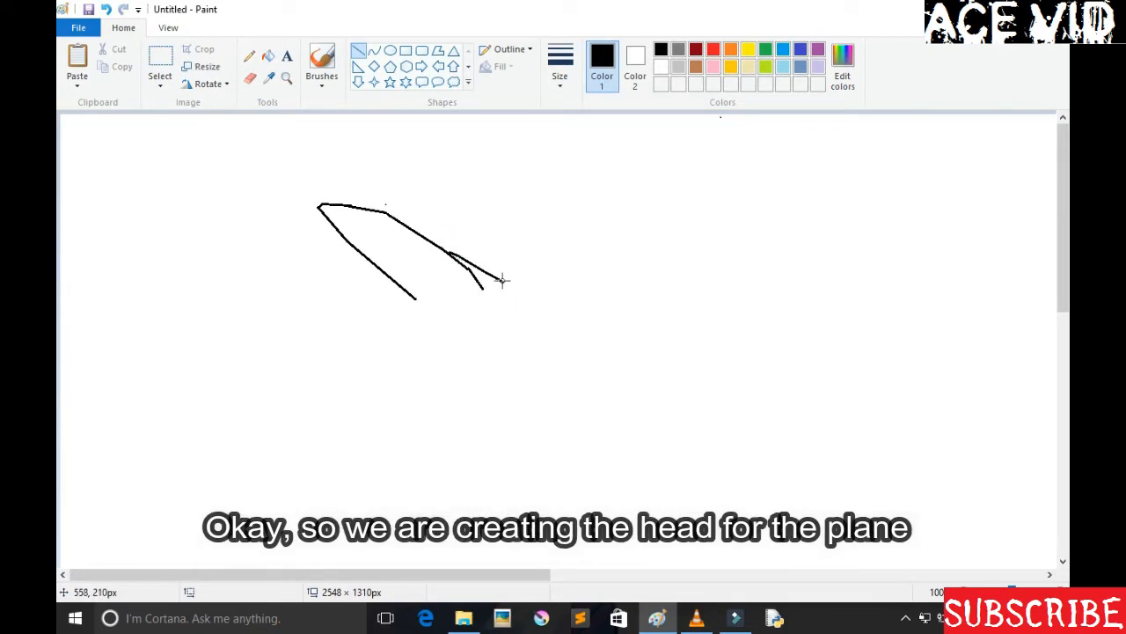
pyautogui.moveTo(502, 280); pyautogui.dragTo(577, 394)
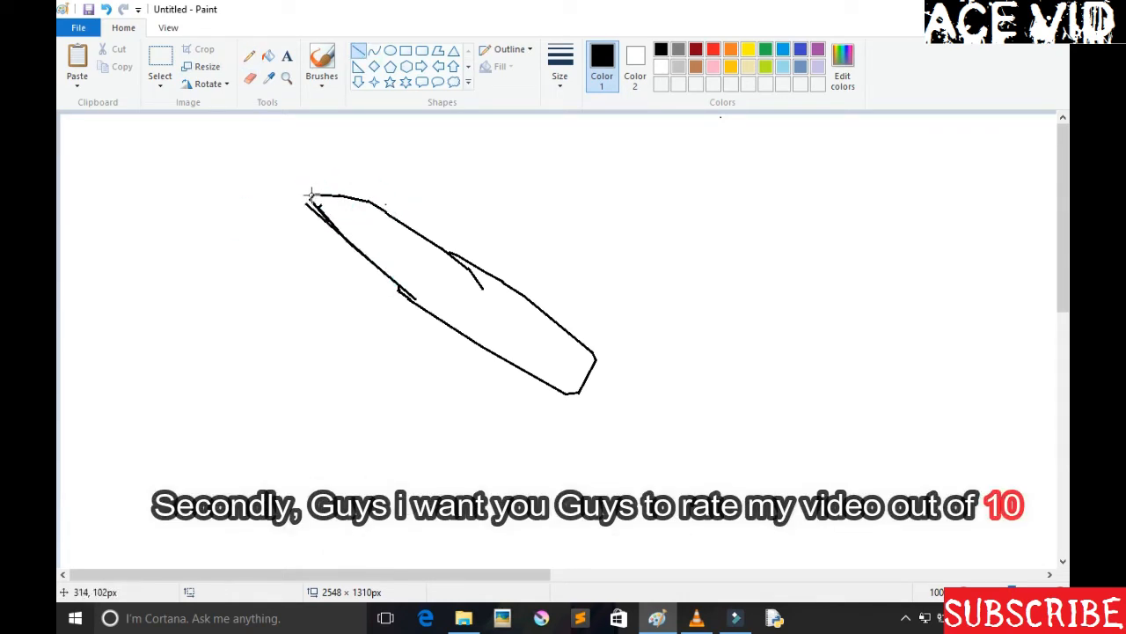
# Freehand-sketch the canopy start behind the nose and reshape the fuselage side notch.
pyautogui.click(250, 79)
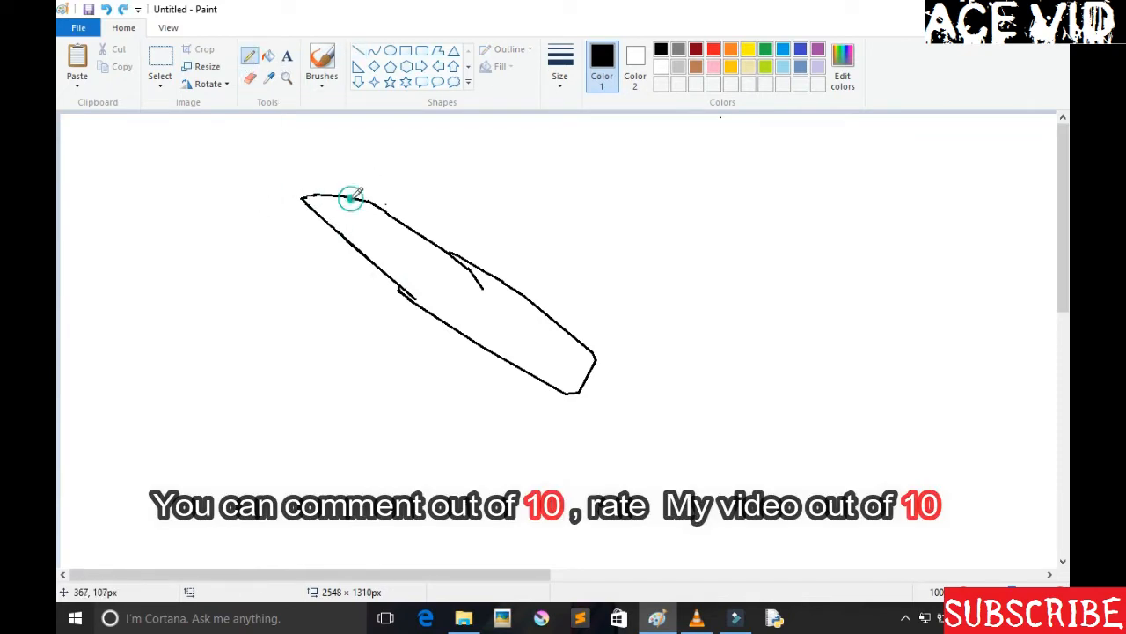
pyautogui.moveTo(352, 198); pyautogui.dragTo(420, 204)
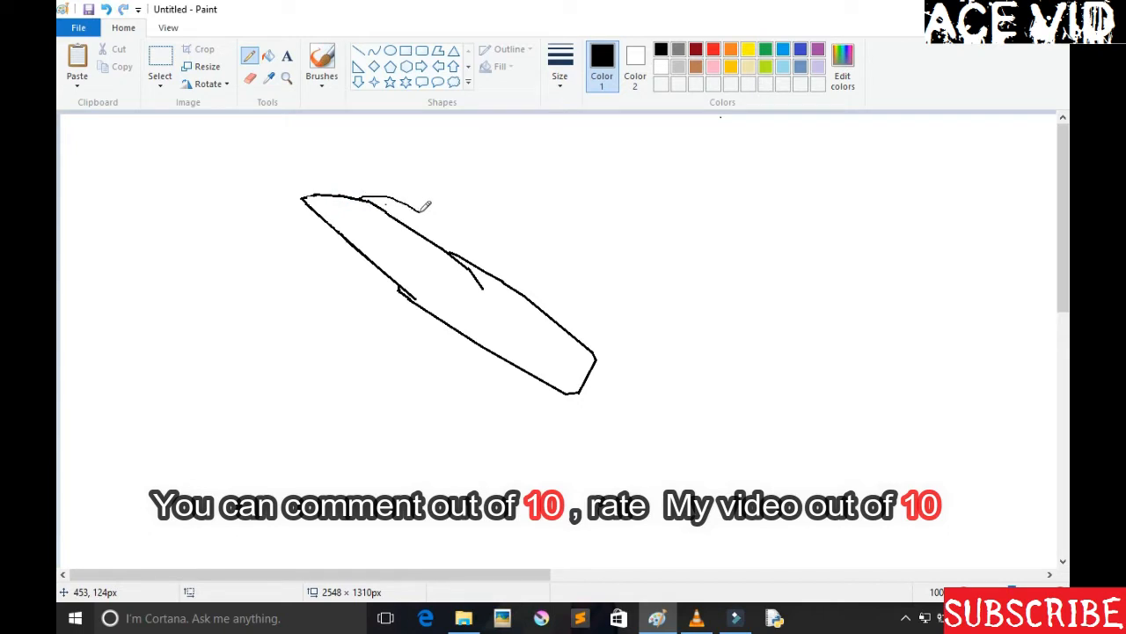
pyautogui.moveTo(426, 208); pyautogui.dragTo(466, 232)
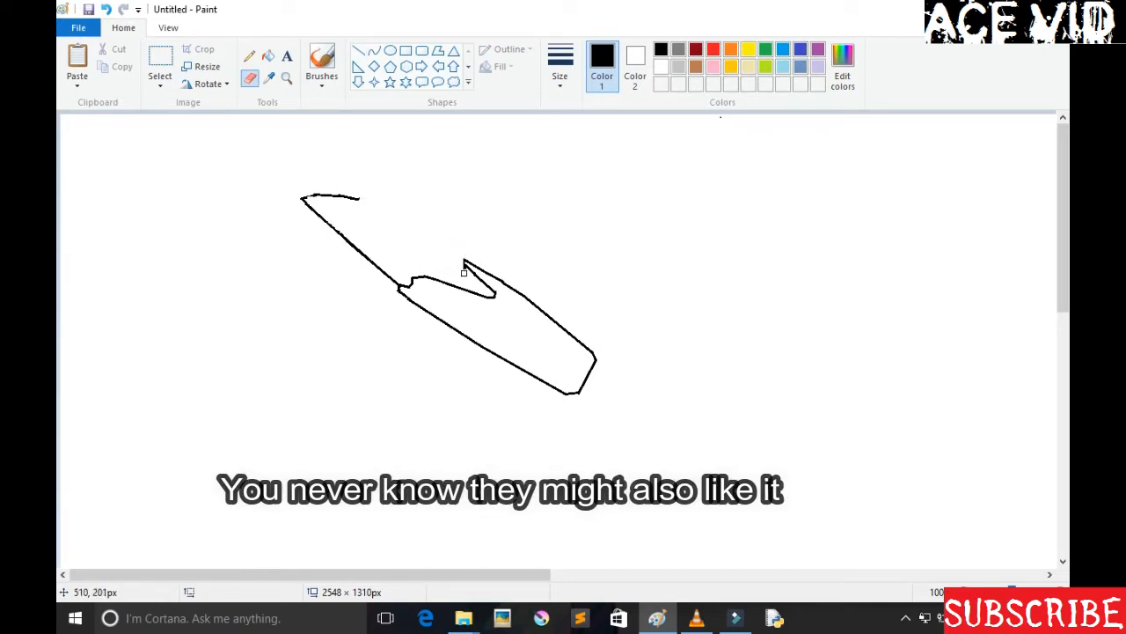
# Draw the curved canopy over the fuselage and the first wing outline.
pyautogui.click(250, 55)
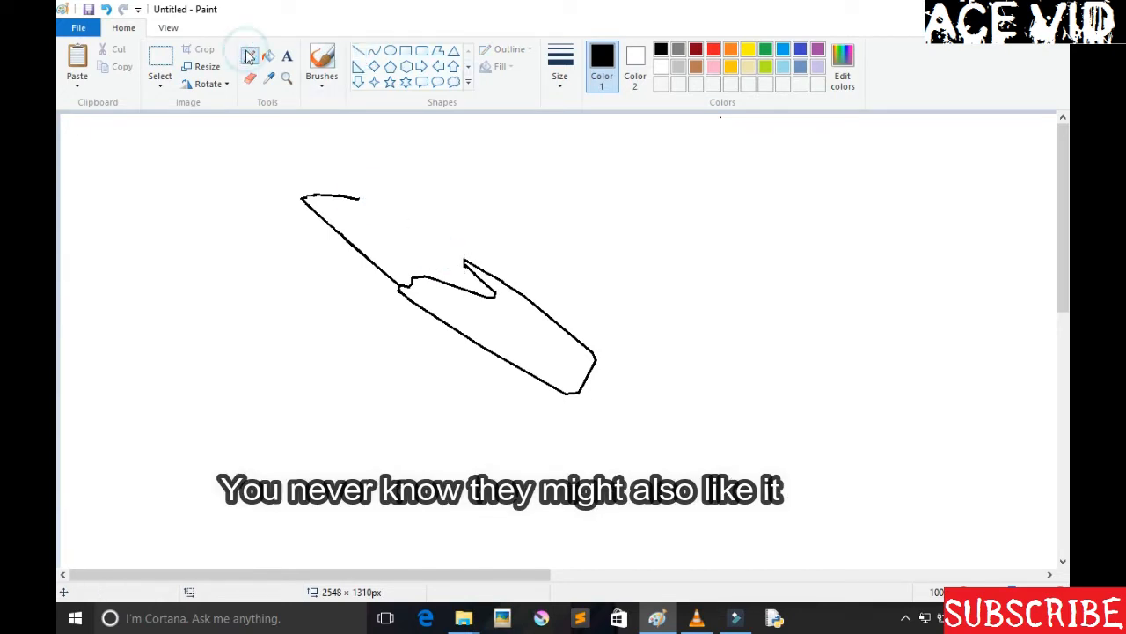
pyautogui.click(250, 55)
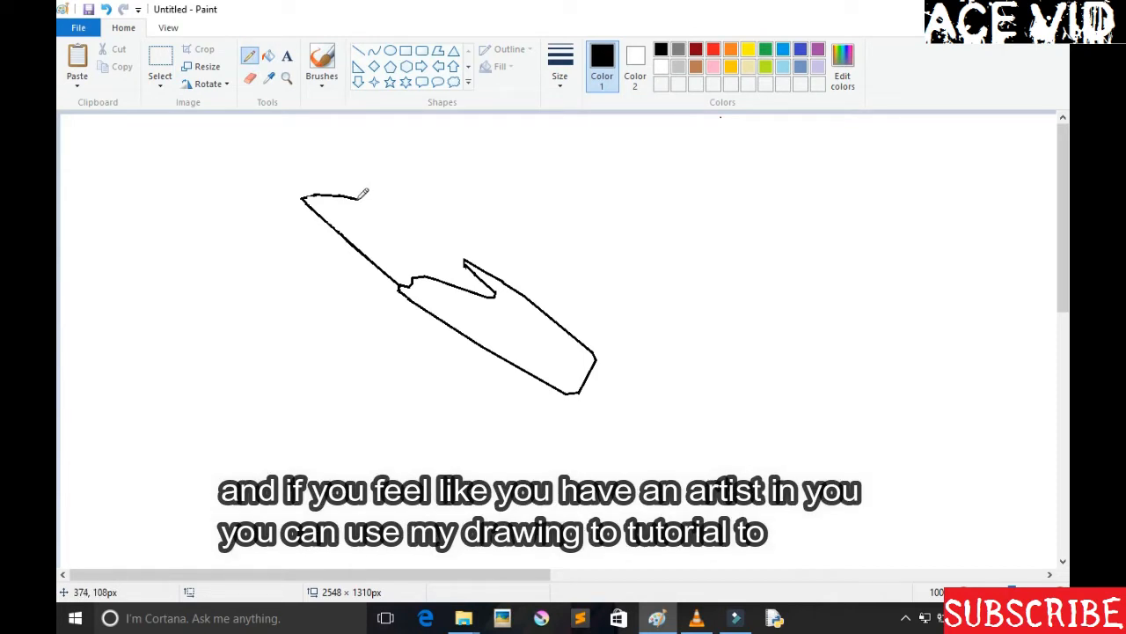
pyautogui.moveTo(366, 192); pyautogui.dragTo(471, 255)
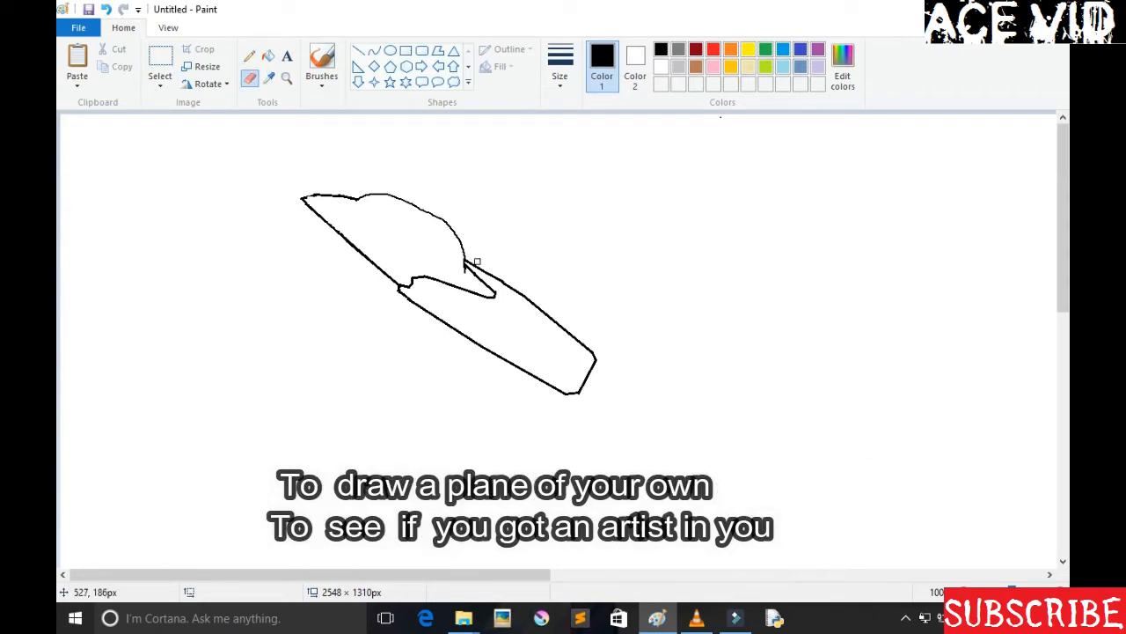
pyautogui.moveTo(468, 264); pyautogui.dragTo(598, 222)
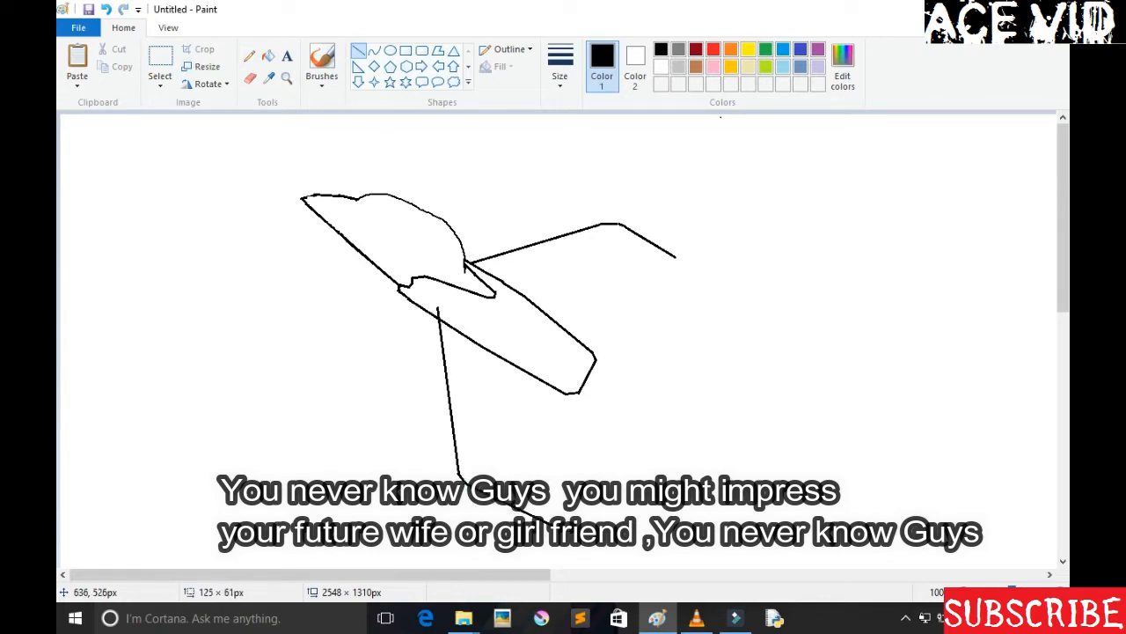
# Outline the tail fin below the fuselage, tidy the nose edge and add canopy frame lines.
pyautogui.moveTo(546, 373); pyautogui.dragTo(546, 542)
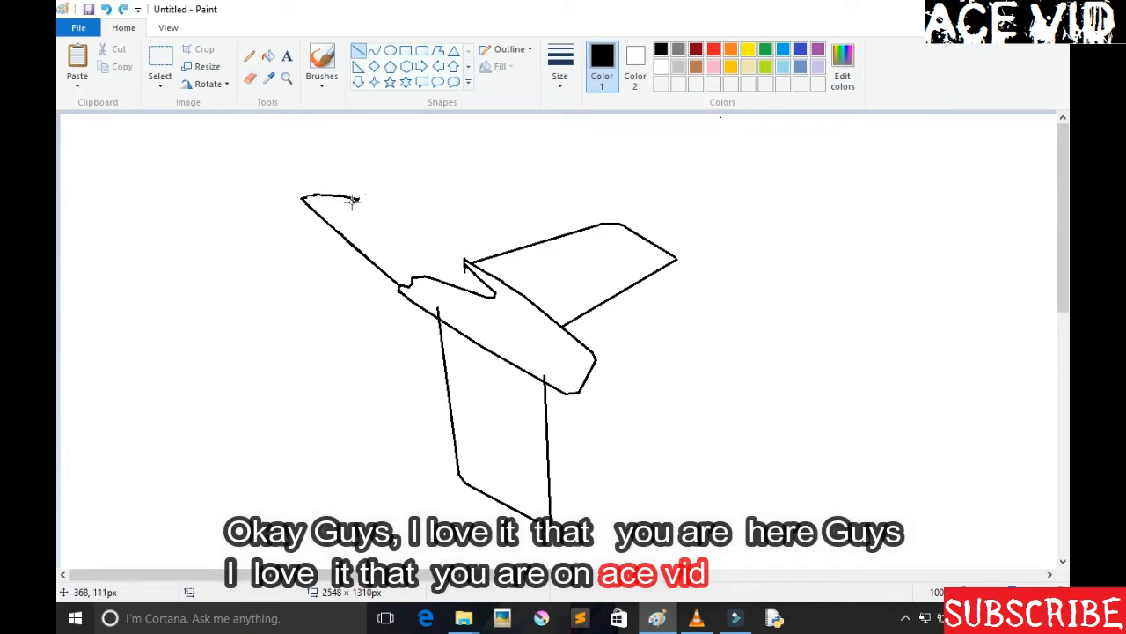
pyautogui.moveTo(361, 197); pyautogui.dragTo(440, 264)
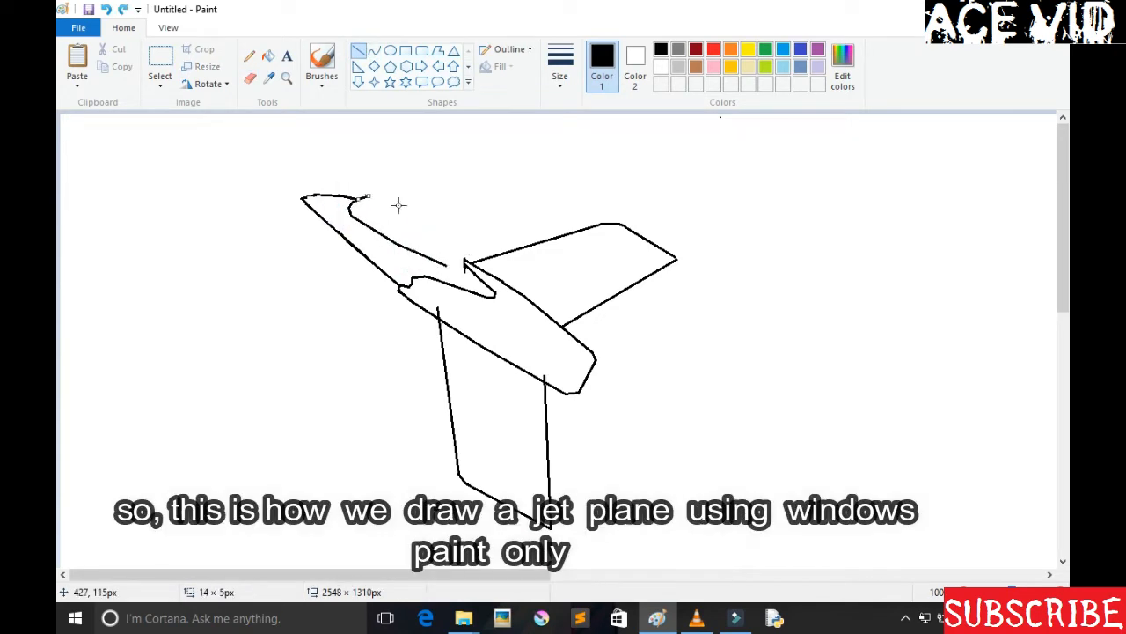
pyautogui.moveTo(360, 197); pyautogui.dragTo(444, 215)
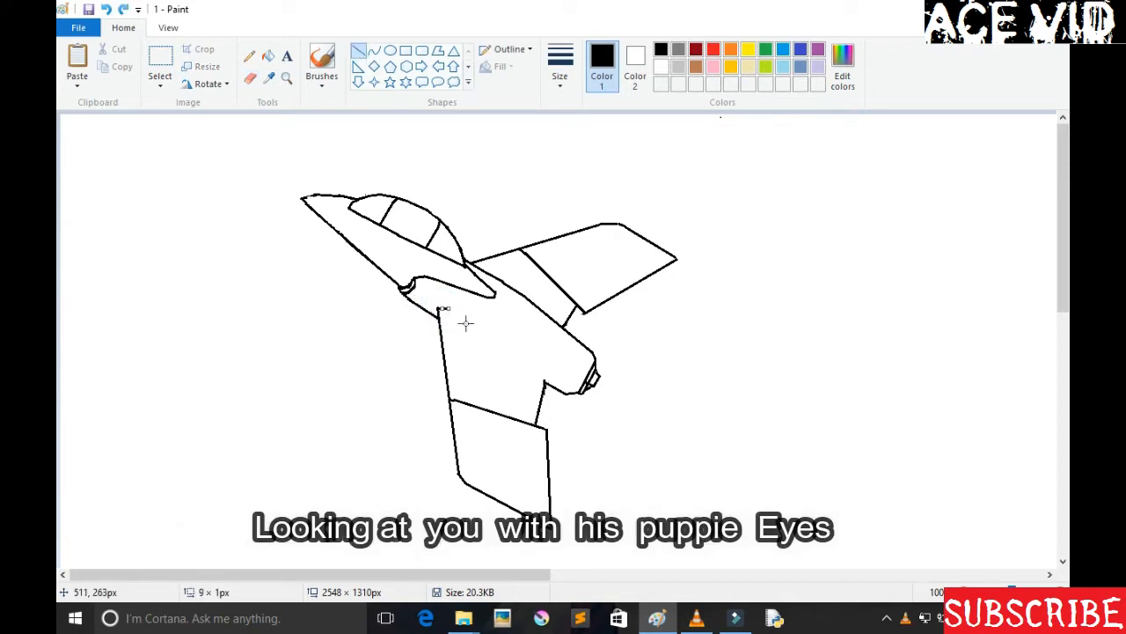
# Reinforce the lower fin edge, redraw the pointed nose tip and add a second rear wing.
pyautogui.moveTo(440, 318); pyautogui.dragTo(542, 376)
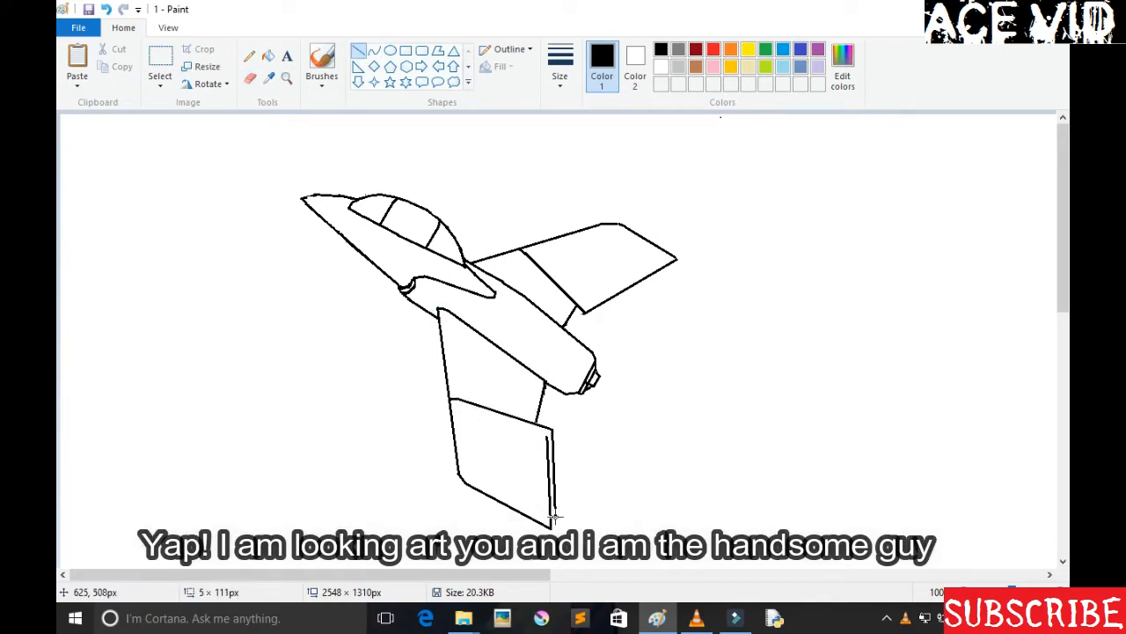
pyautogui.click(250, 56)
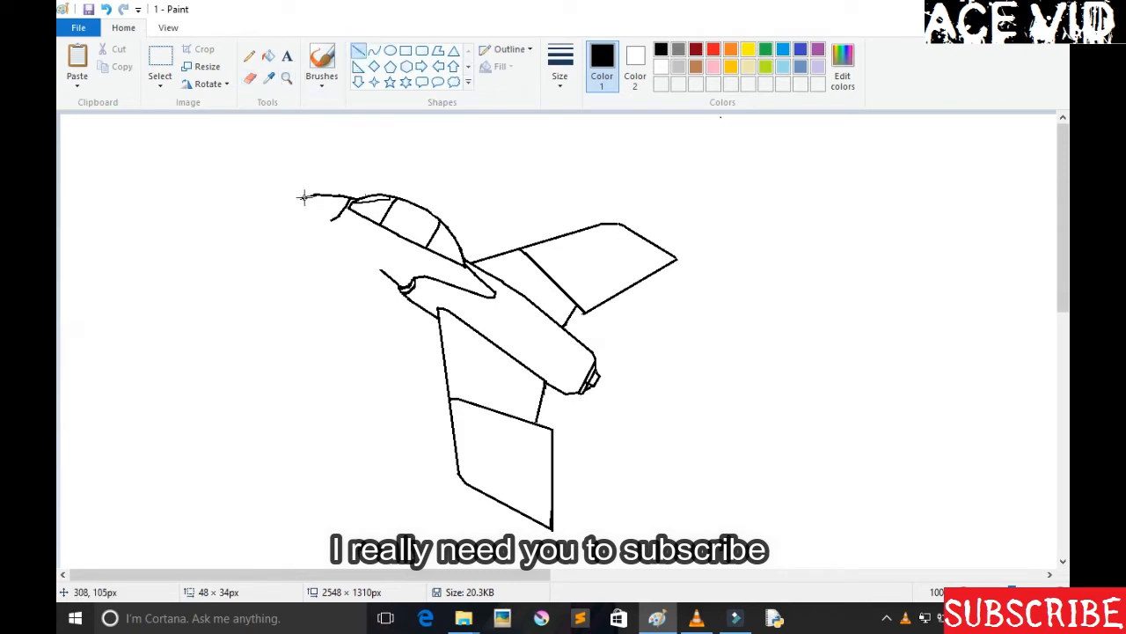
pyautogui.moveTo(303, 197); pyautogui.dragTo(326, 225)
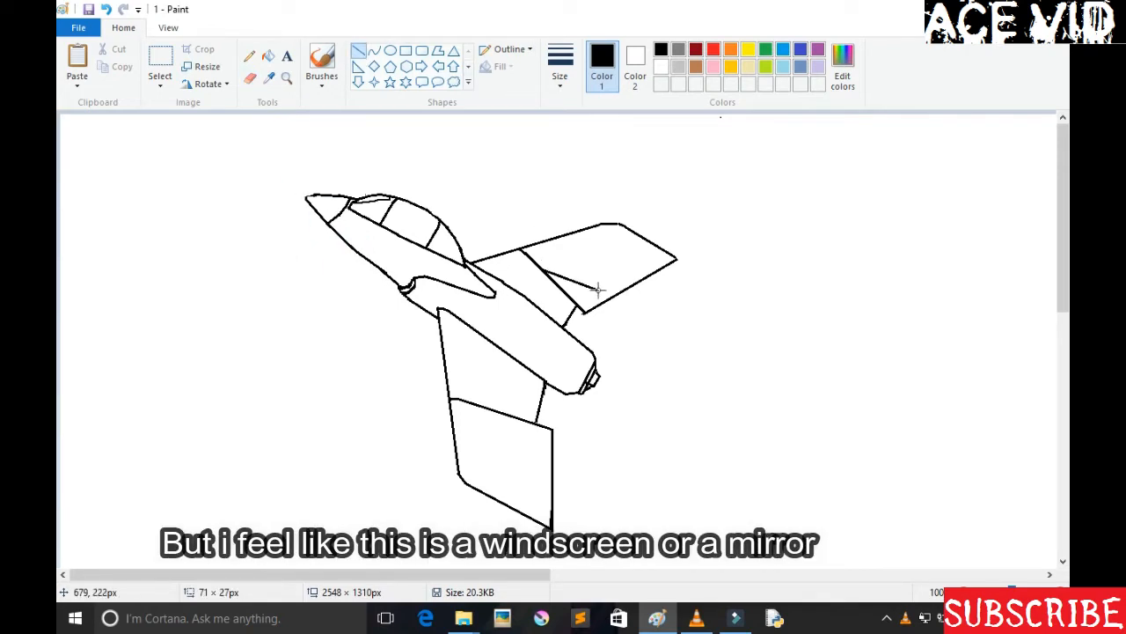
pyautogui.moveTo(599, 288); pyautogui.dragTo(736, 283)
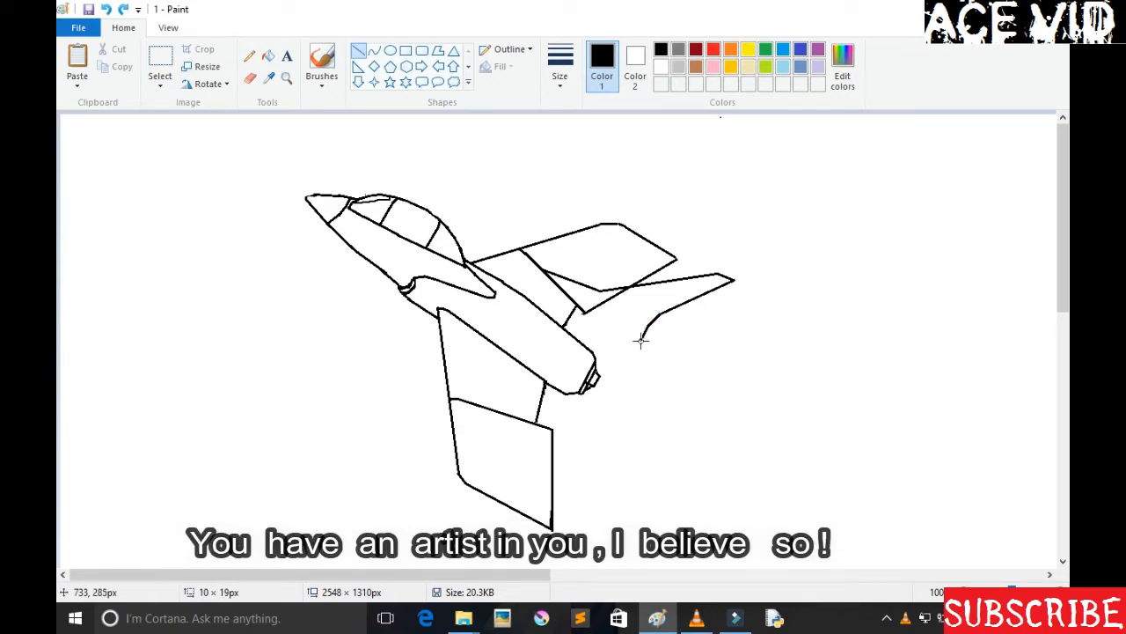
pyautogui.moveTo(649, 362)
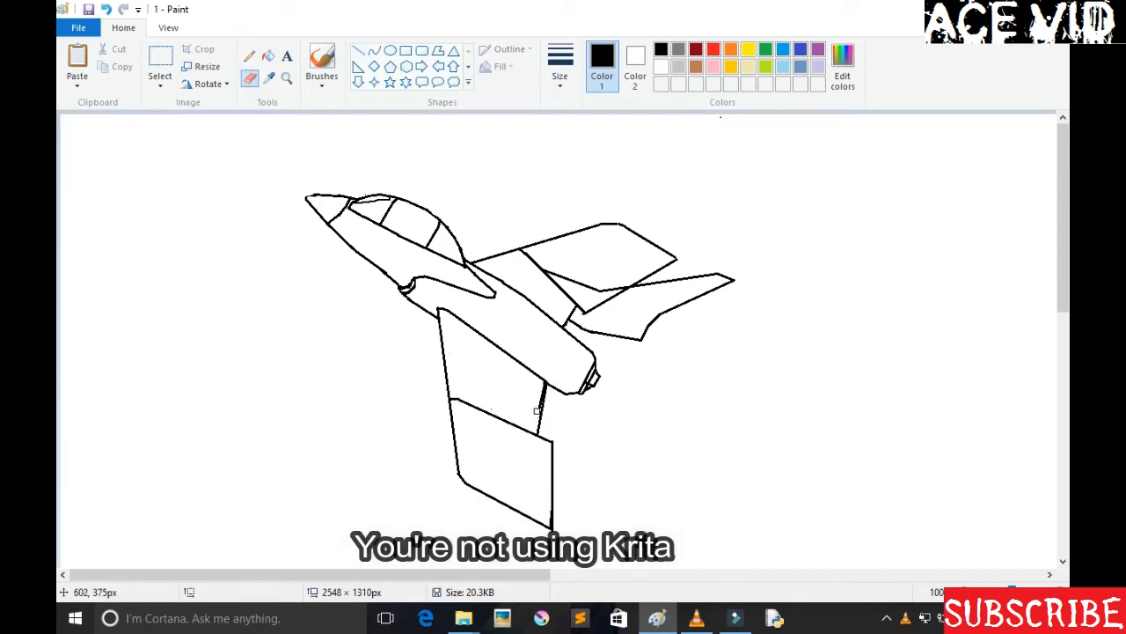
# Draw the lower rear stabilizer with straight lines and a second line along the fuselage.
pyautogui.click(359, 50)
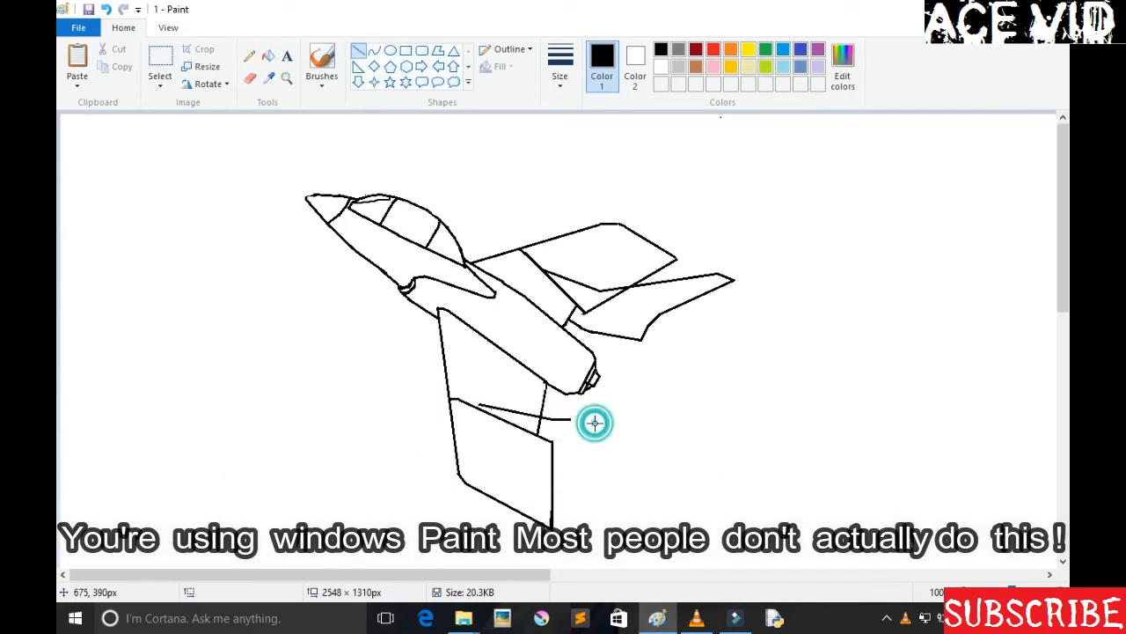
pyautogui.moveTo(595, 422); pyautogui.dragTo(678, 405)
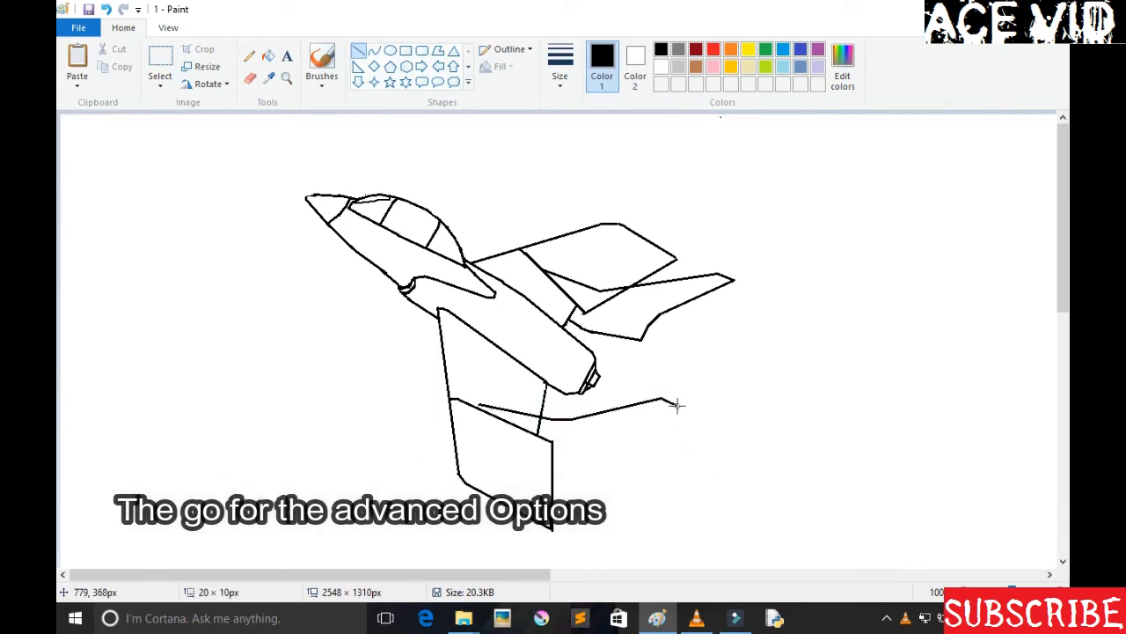
pyautogui.moveTo(678, 404); pyautogui.dragTo(589, 466)
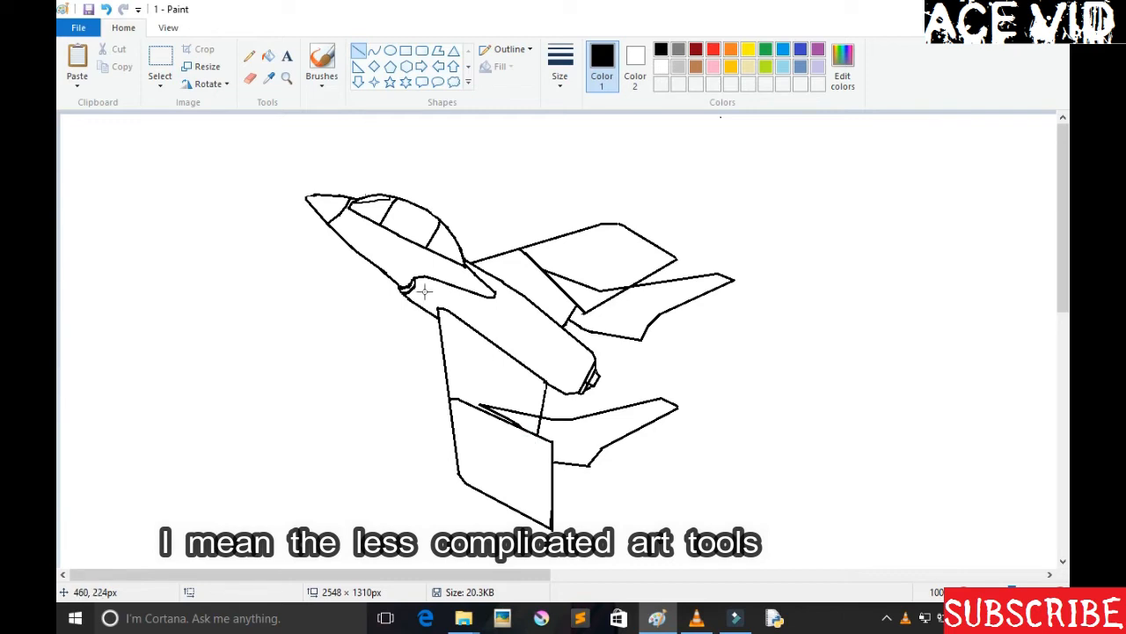
pyautogui.moveTo(419, 291); pyautogui.dragTo(577, 387)
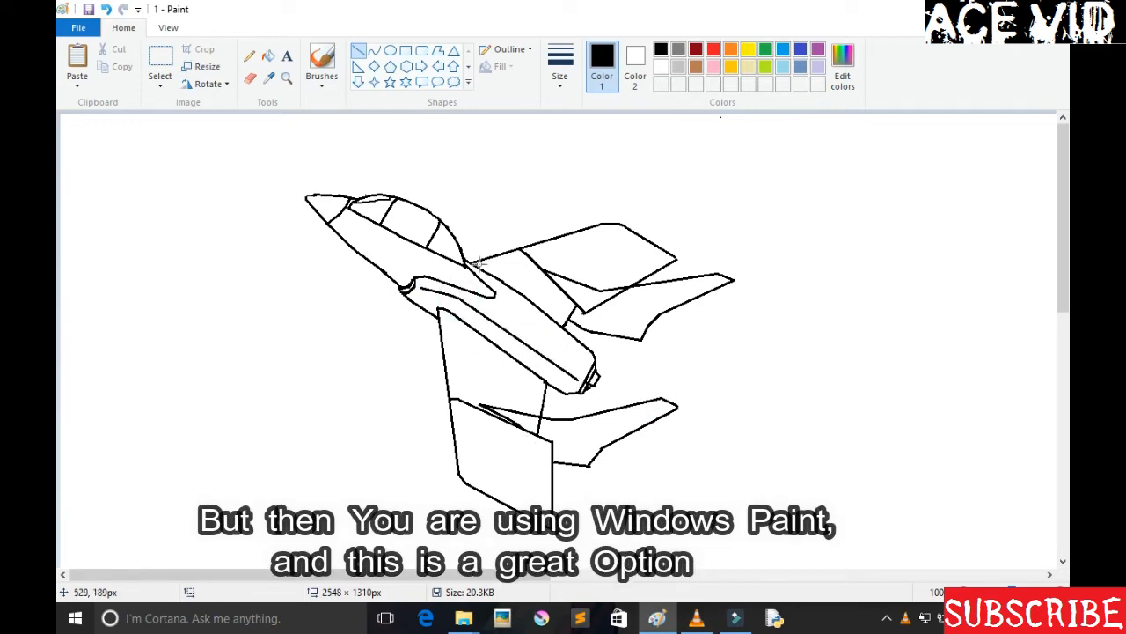
# Draw parallel inner trim lines inside the canopy, along the fuselage and on the tail fins.
pyautogui.moveTo(492, 255); pyautogui.dragTo(572, 314)
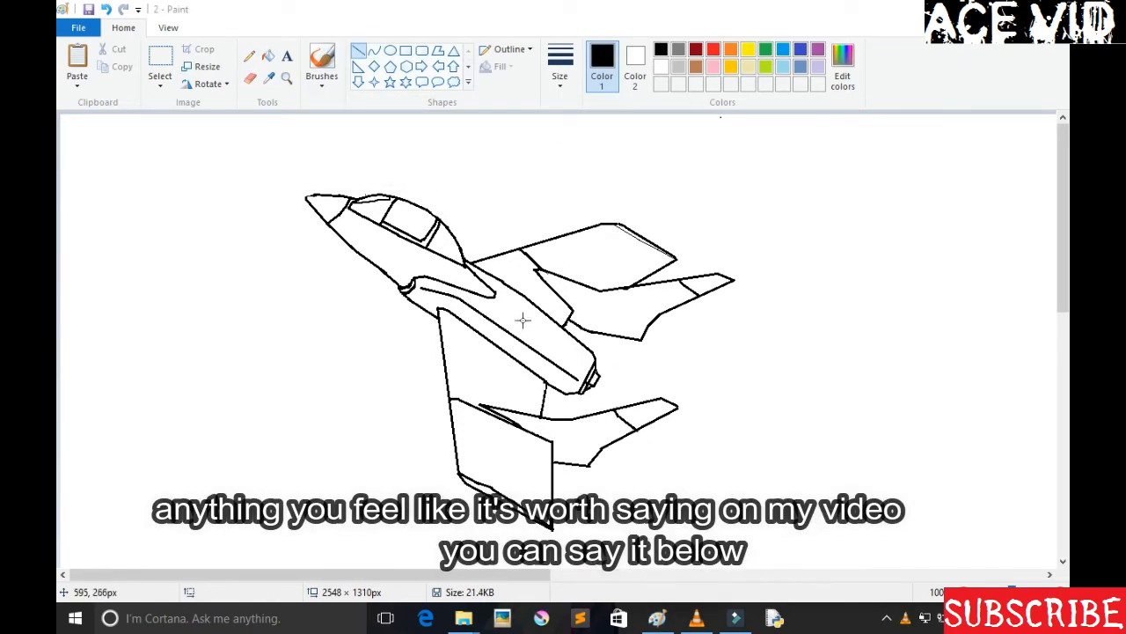
pyautogui.moveTo(502, 278); pyautogui.dragTo(567, 313)
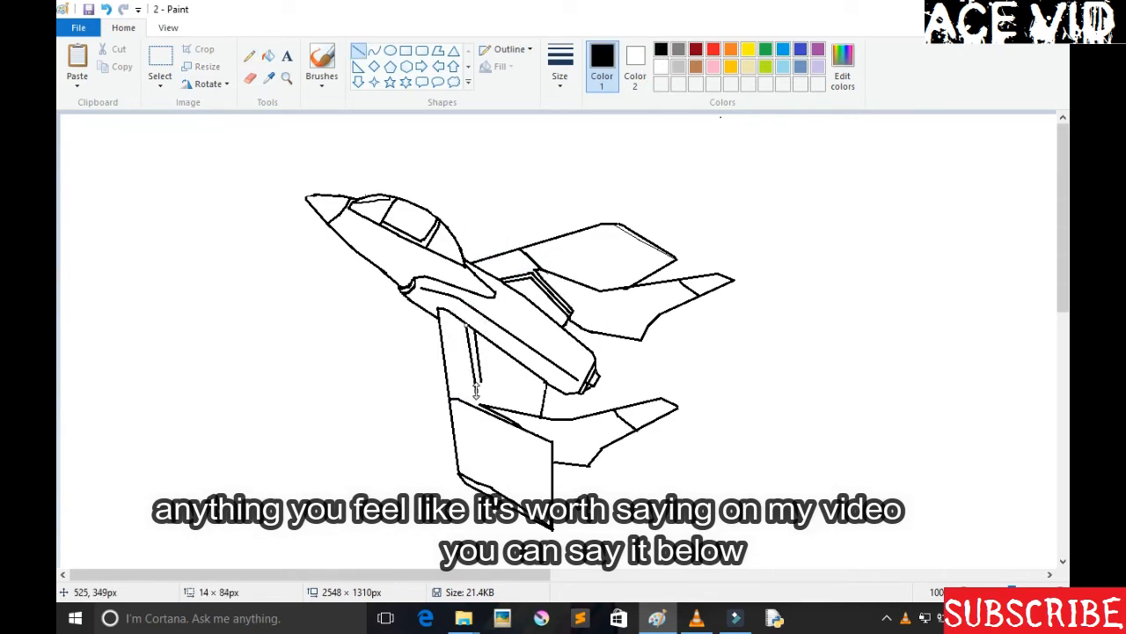
pyautogui.moveTo(475, 391); pyautogui.dragTo(537, 418)
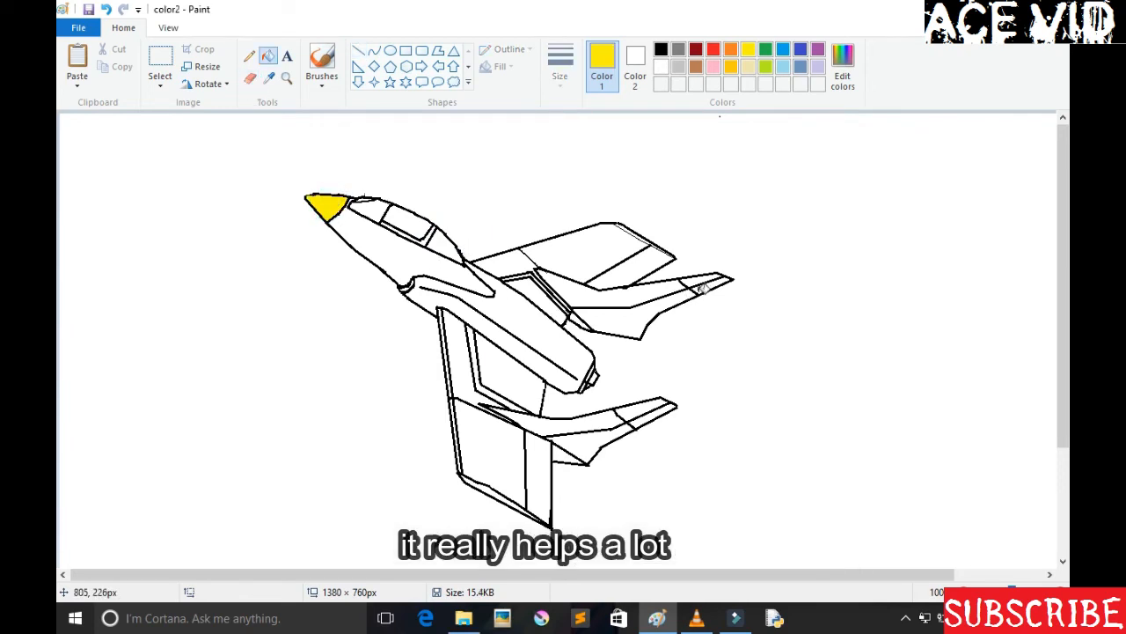
# Fill the jet red with yellow trim and a grey canopy, then bring up Edit colors.
pyautogui.click(695, 281)
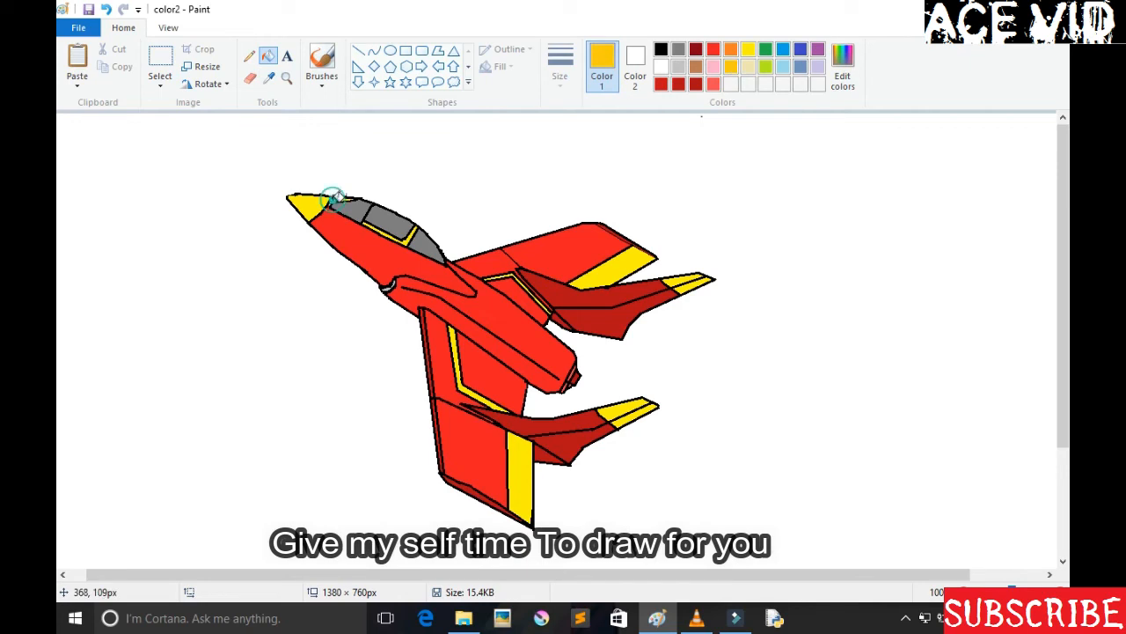
pyautogui.moveTo(707, 333)
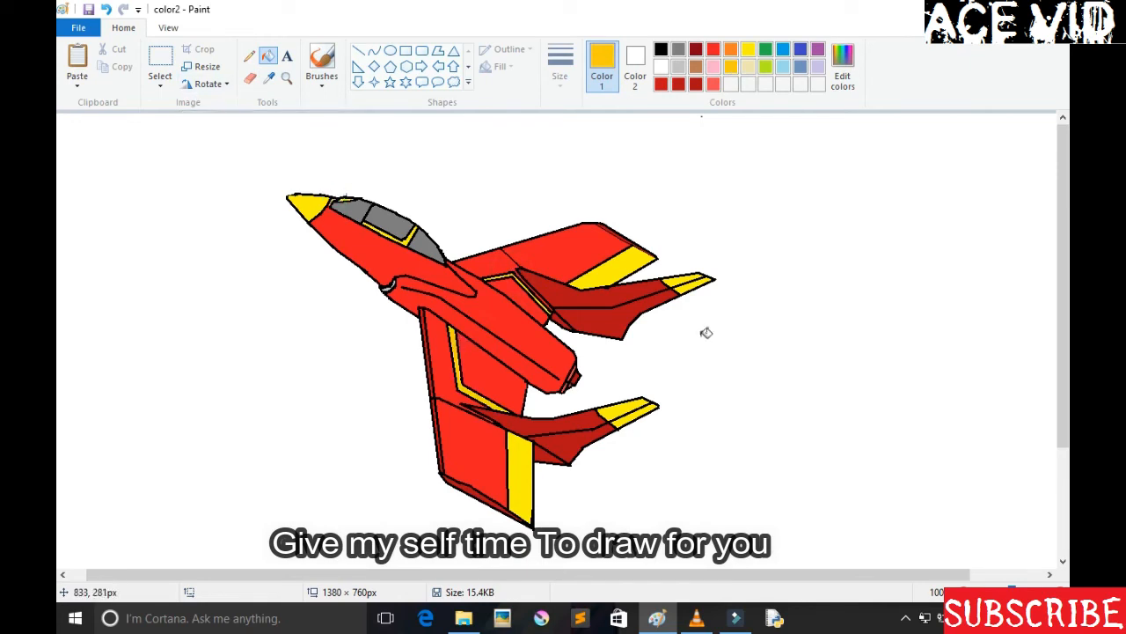
pyautogui.click(841, 67)
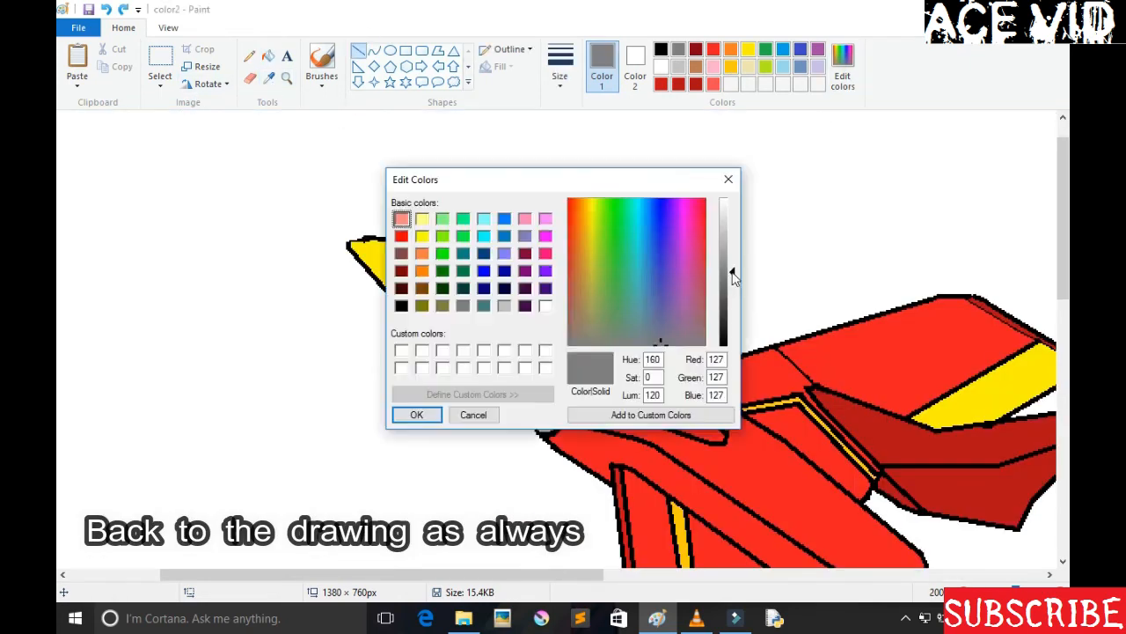